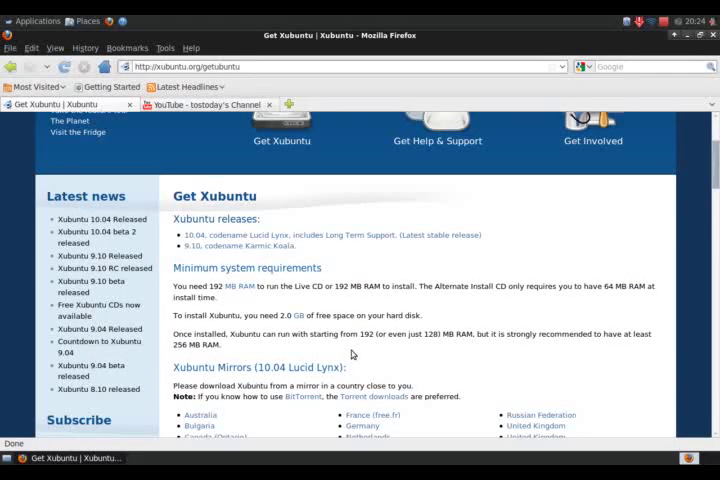
pyautogui.moveTo(544, 320)
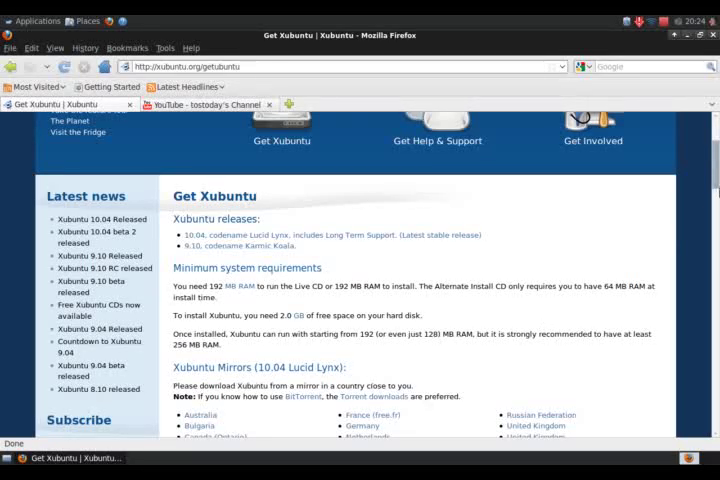
# Cancel the log out dialog and set the panel clock format to 08:26:15 PM.
pyautogui.scroll(-3)
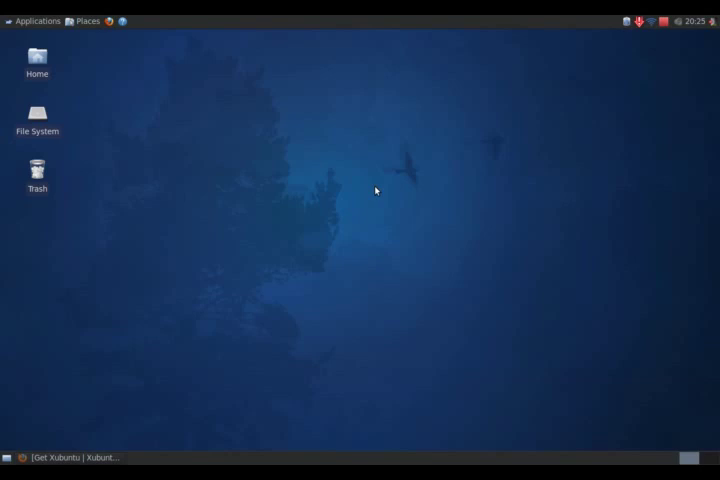
pyautogui.moveTo(378, 197)
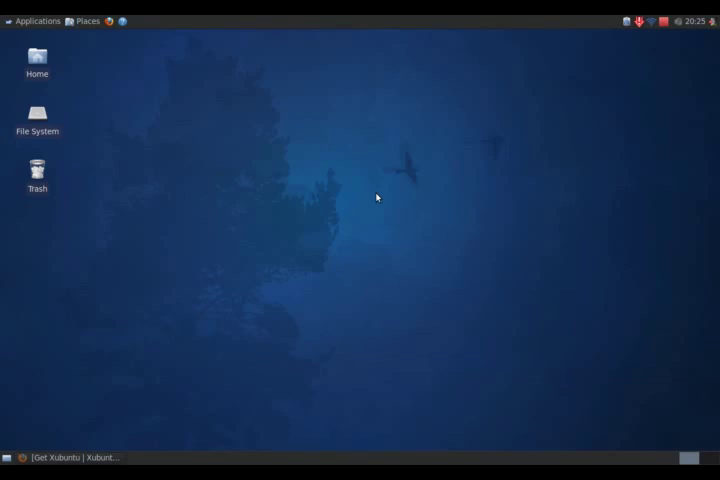
pyautogui.moveTo(372, 238)
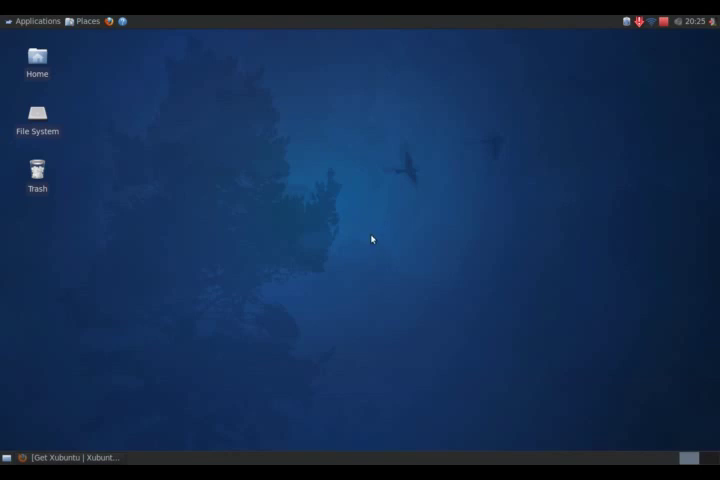
pyautogui.moveTo(446, 198)
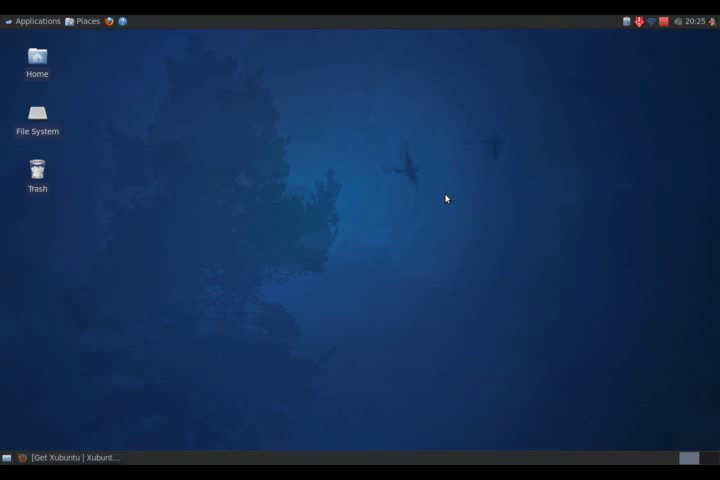
pyautogui.moveTo(462, 200)
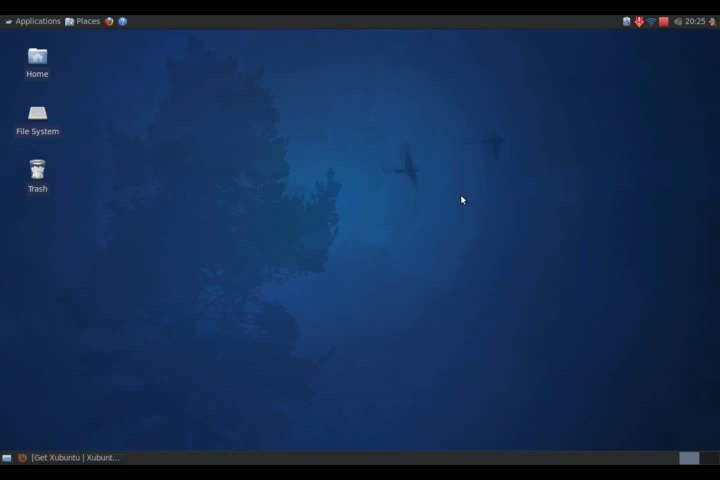
pyautogui.moveTo(634, 88)
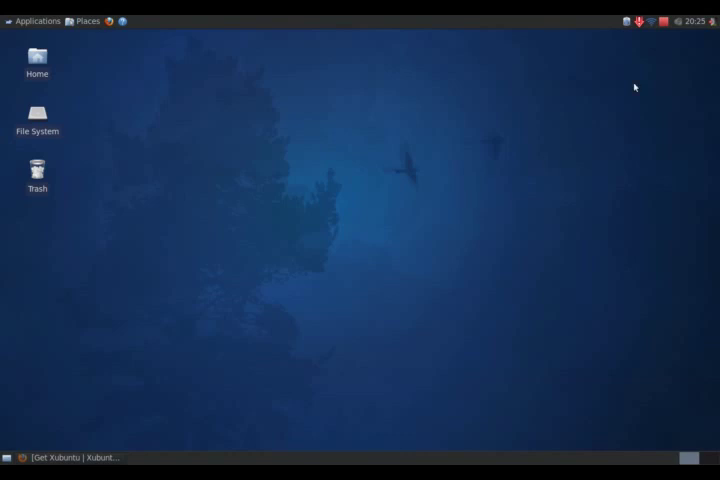
pyautogui.moveTo(712, 20)
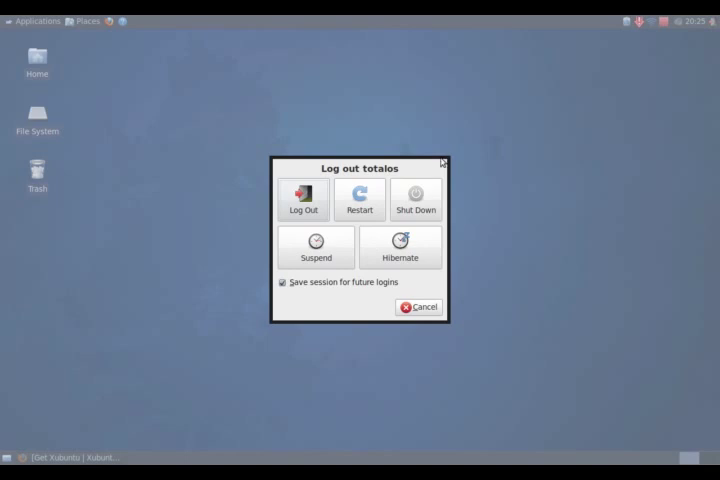
pyautogui.moveTo(400, 195)
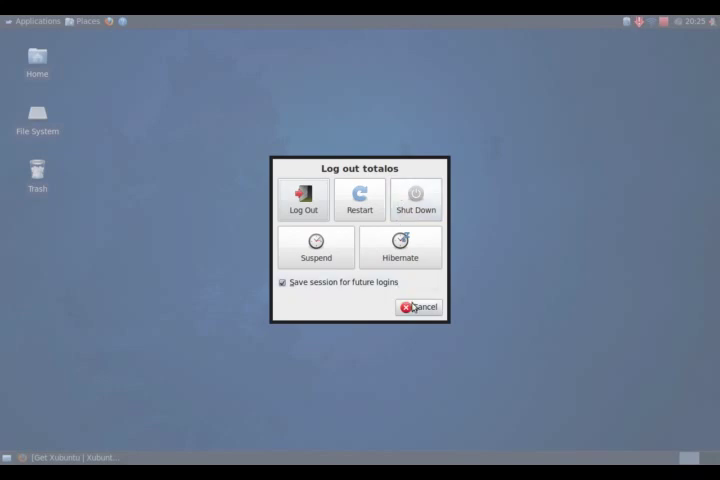
pyautogui.click(418, 307)
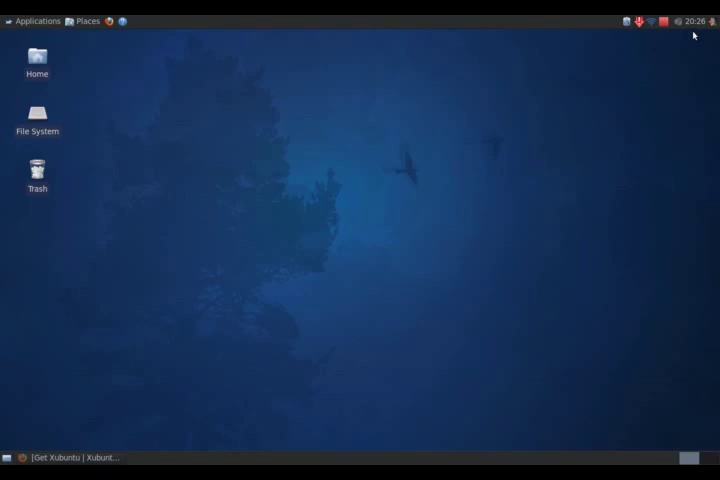
pyautogui.moveTo(689, 41)
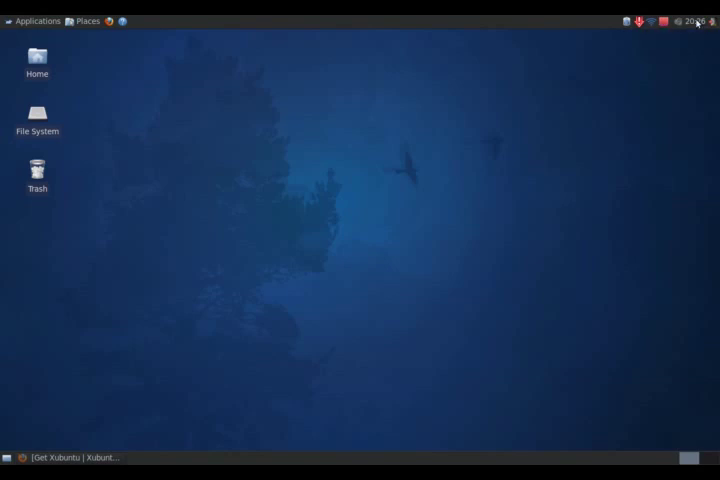
pyautogui.rightClick(689, 22)
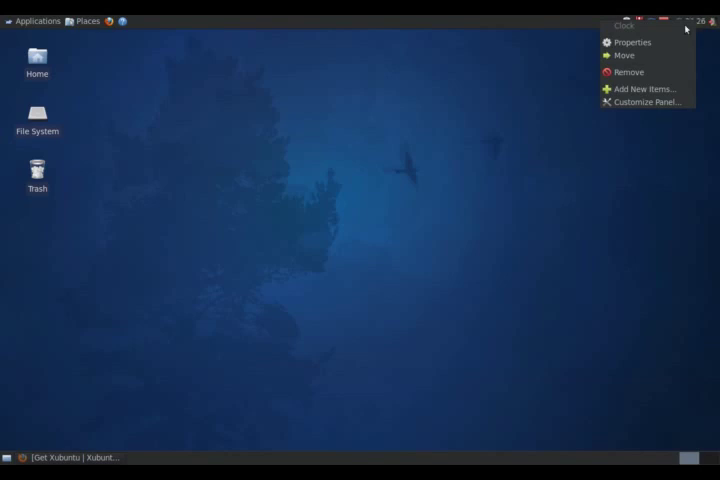
pyautogui.click(632, 41)
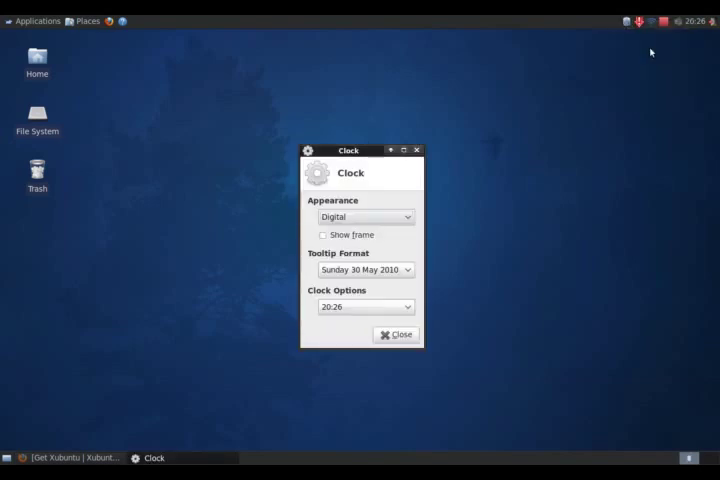
pyautogui.moveTo(424, 222)
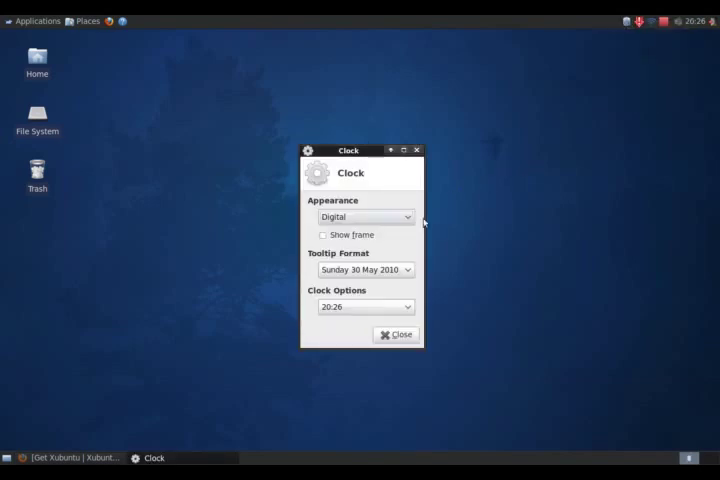
pyautogui.moveTo(393, 283)
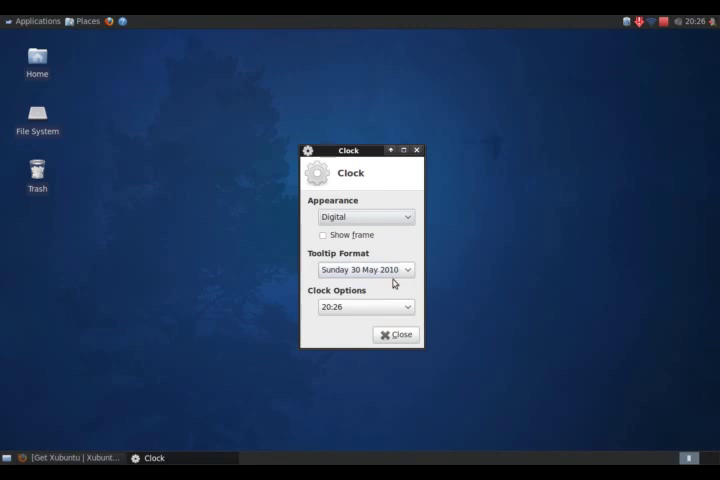
pyautogui.click(364, 306)
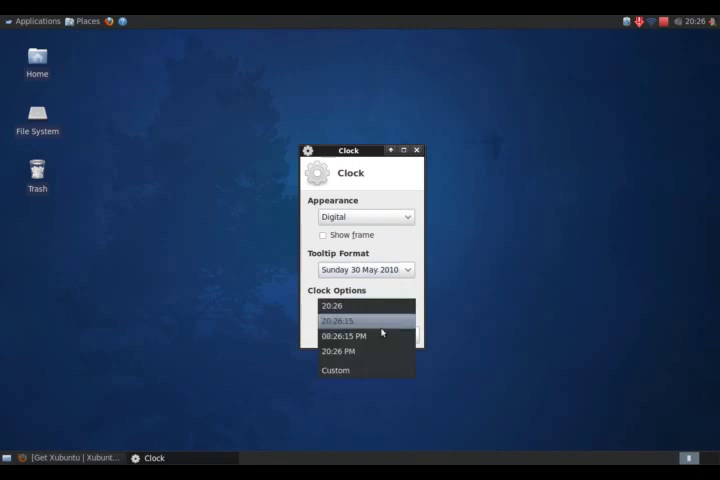
pyautogui.click(342, 335)
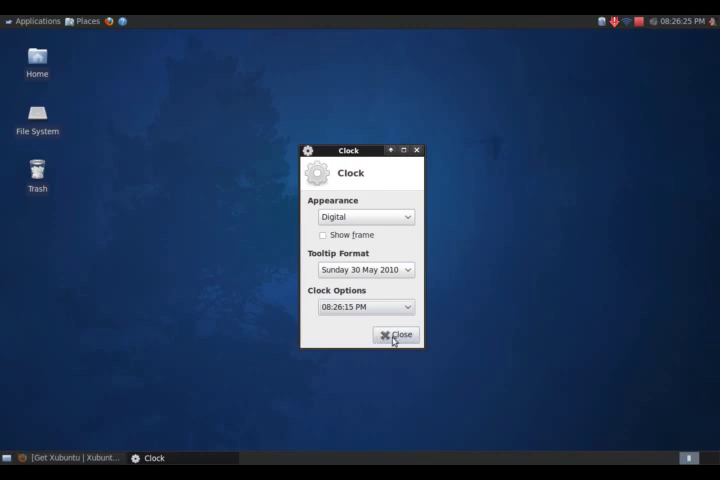
pyautogui.click(395, 334)
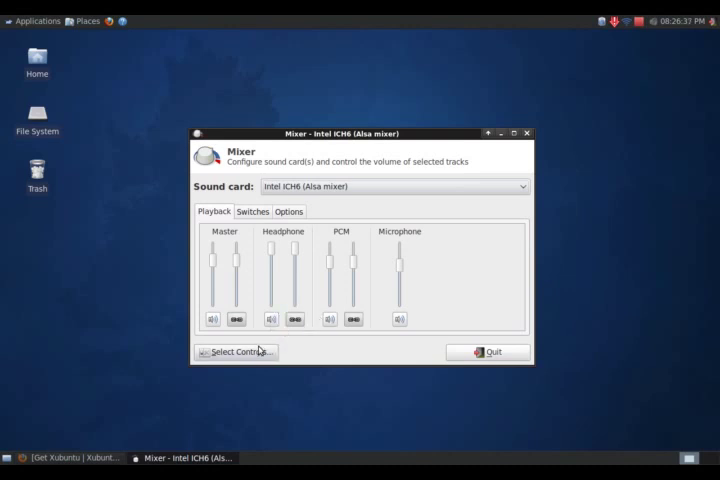
pyautogui.click(236, 351)
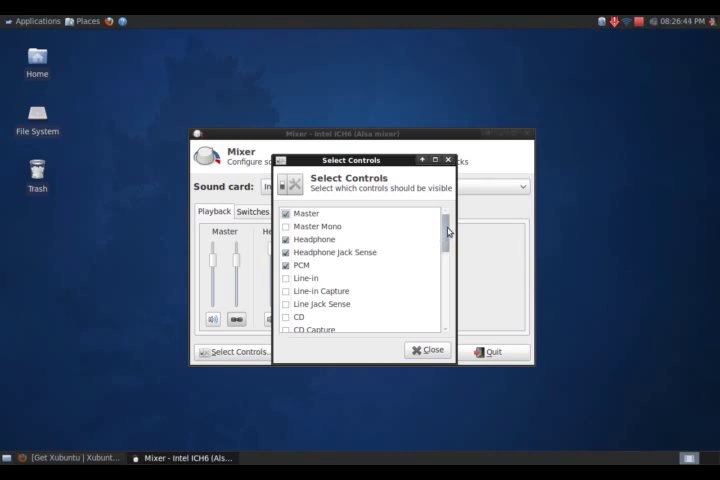
pyautogui.scroll(-3)
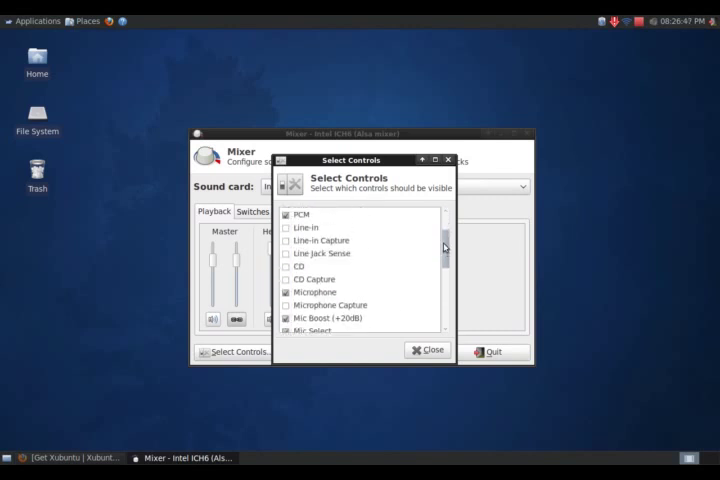
pyautogui.click(427, 349)
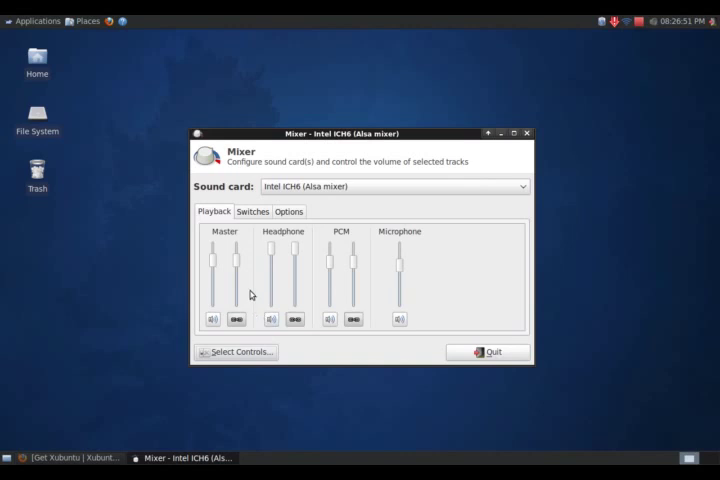
pyautogui.moveTo(405, 252)
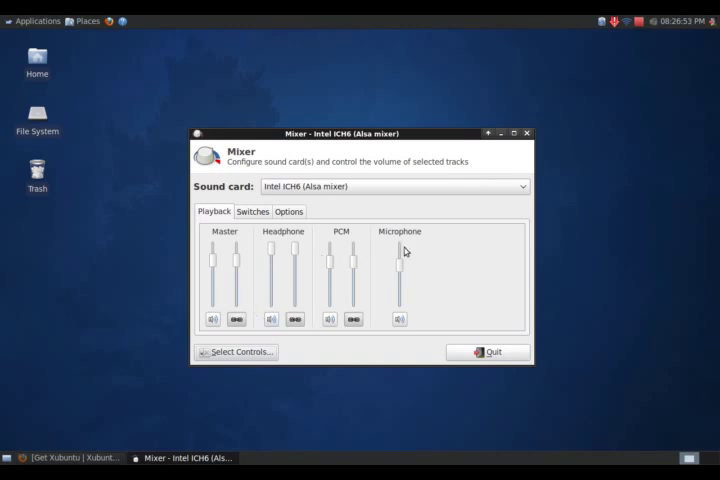
pyautogui.click(252, 211)
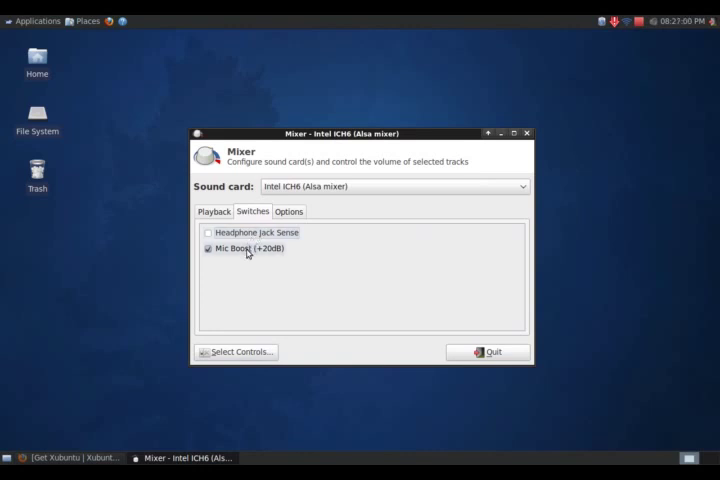
pyautogui.click(288, 211)
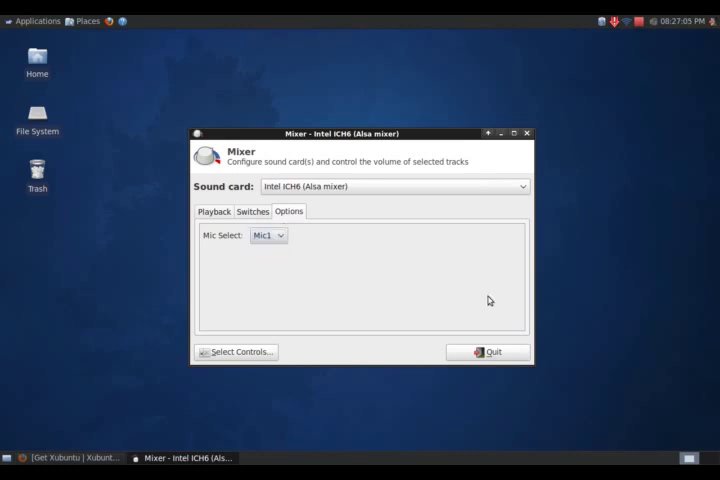
pyautogui.click(488, 351)
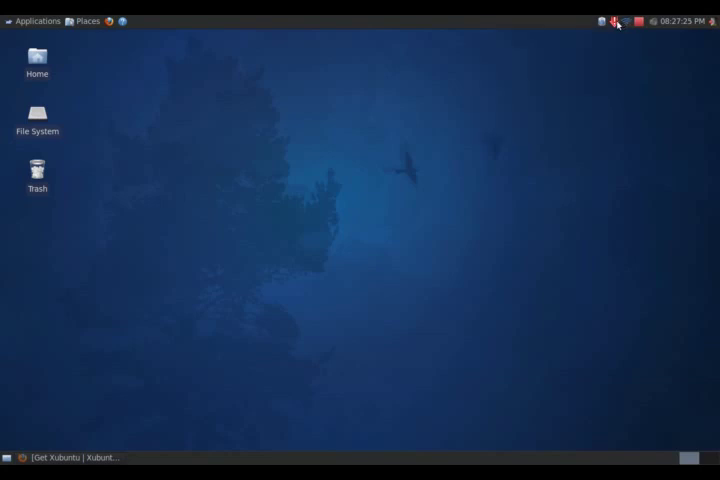
pyautogui.moveTo(615, 22)
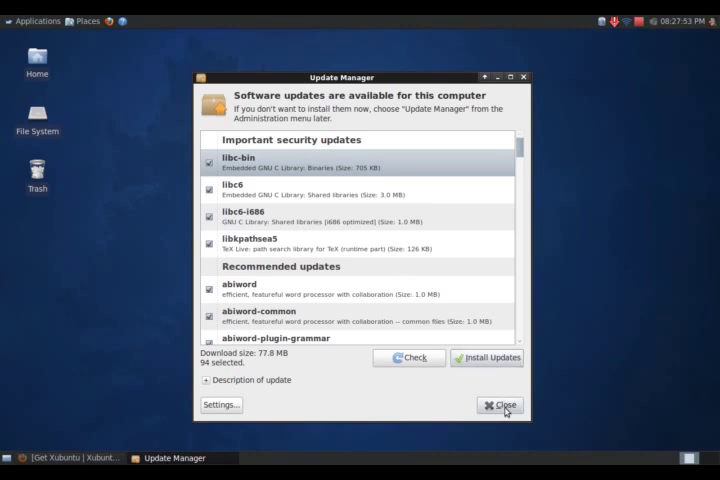
# Launch the Xfce Power Manager settings.
pyautogui.click(489, 404)
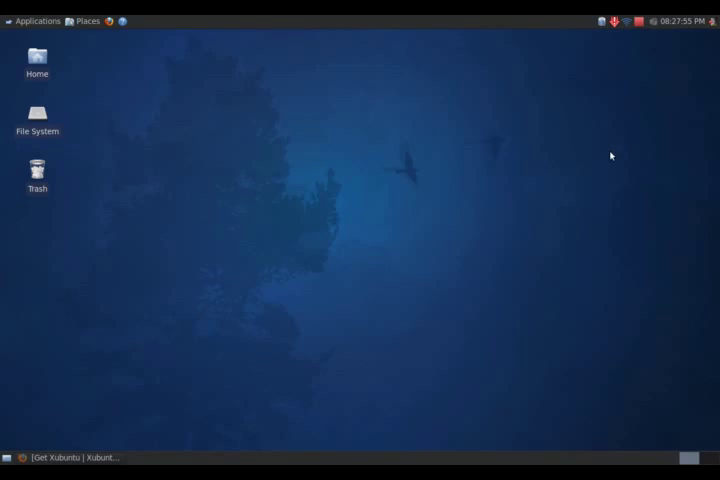
pyautogui.moveTo(614, 22)
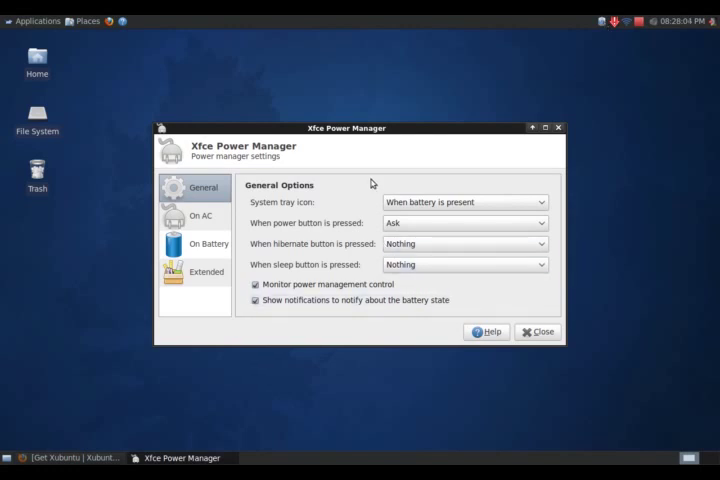
pyautogui.moveTo(242, 186)
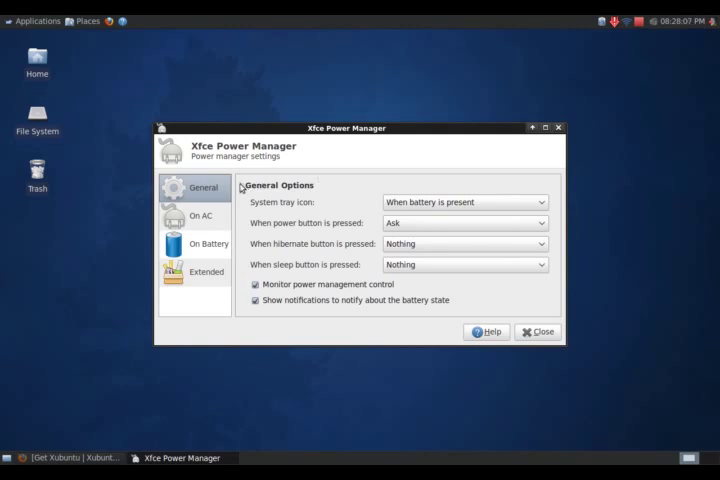
# Browse the On AC, Extended and On Battery power settings categories.
pyautogui.click(200, 215)
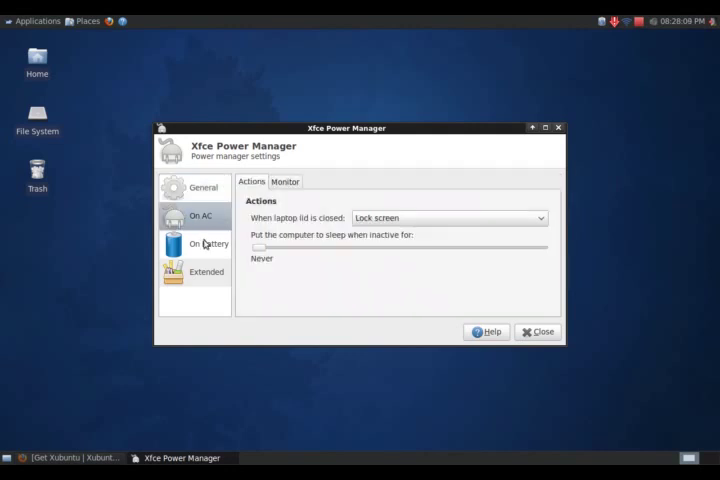
pyautogui.click(206, 271)
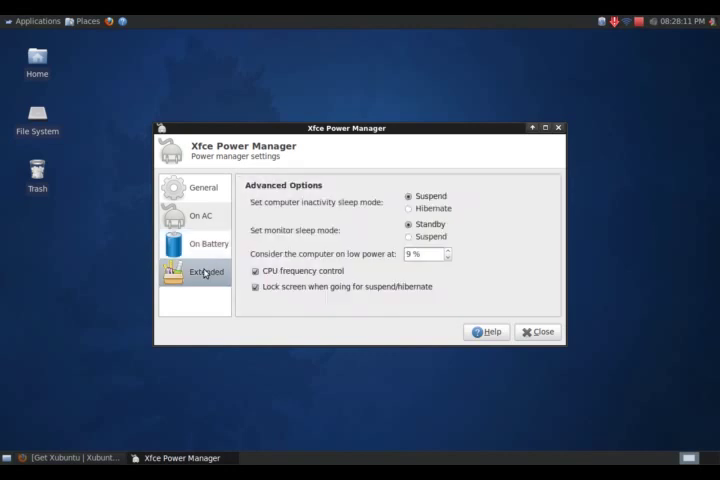
pyautogui.click(207, 243)
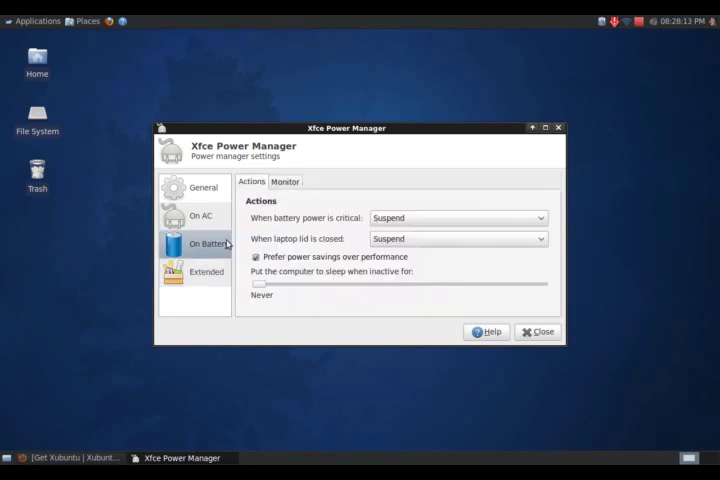
pyautogui.moveTo(308, 228)
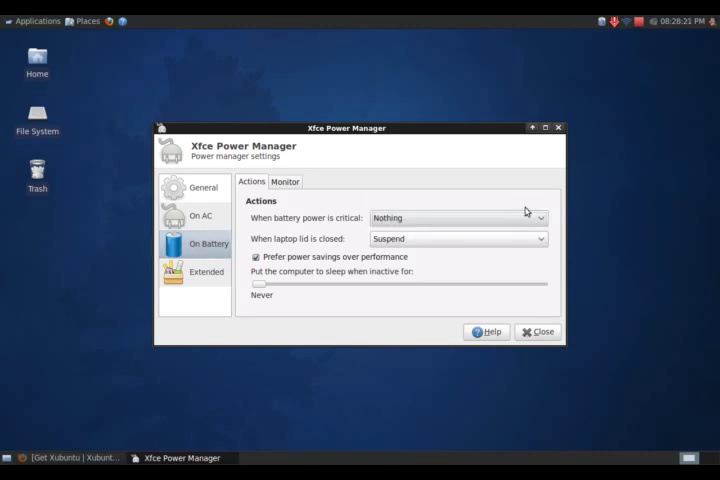
# Set the on-battery 'When laptop lid is closed' action to Nothing.
pyautogui.click(456, 238)
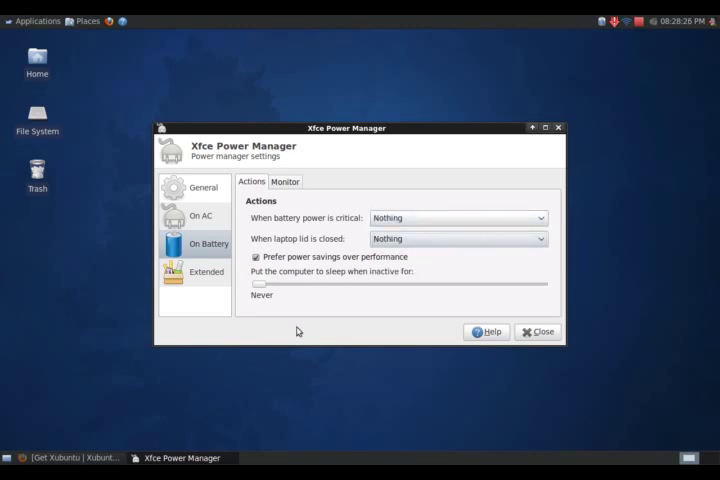
pyautogui.moveTo(297, 280)
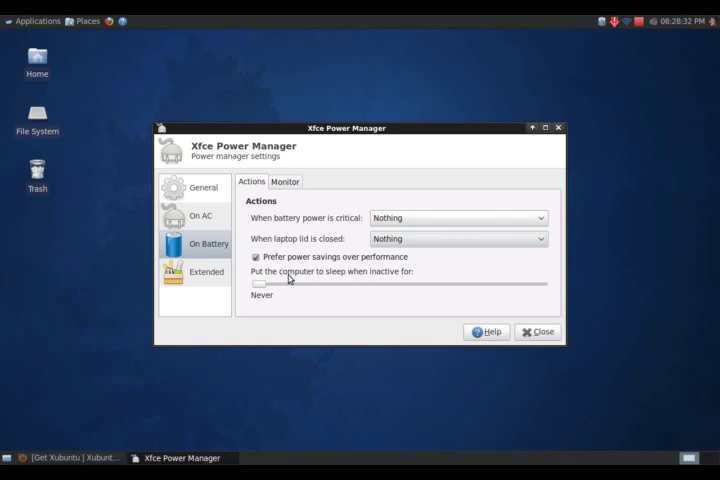
pyautogui.moveTo(295, 200)
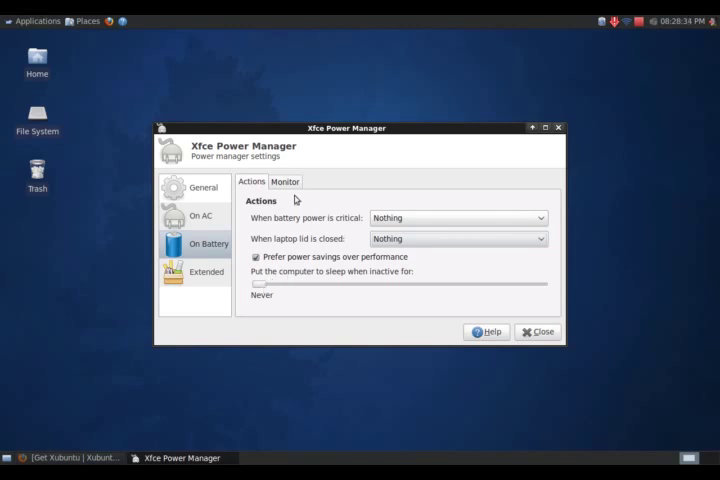
# Set the on-battery display switch-off slider to 25 minutes on the Monitor tab, then close.
pyautogui.click(285, 181)
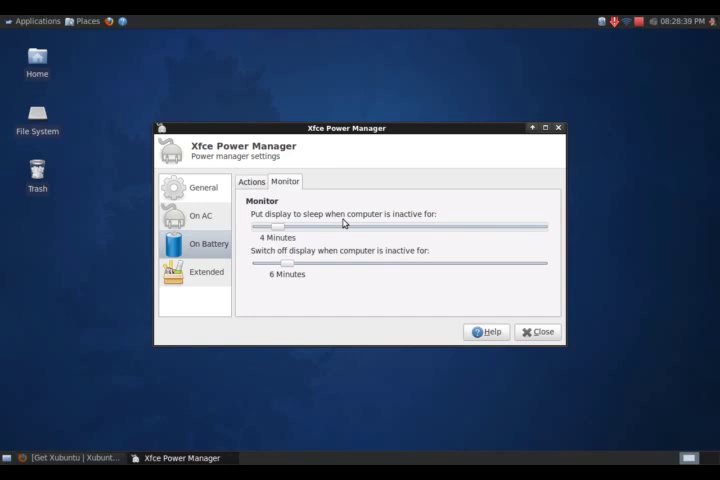
pyautogui.moveTo(348, 231)
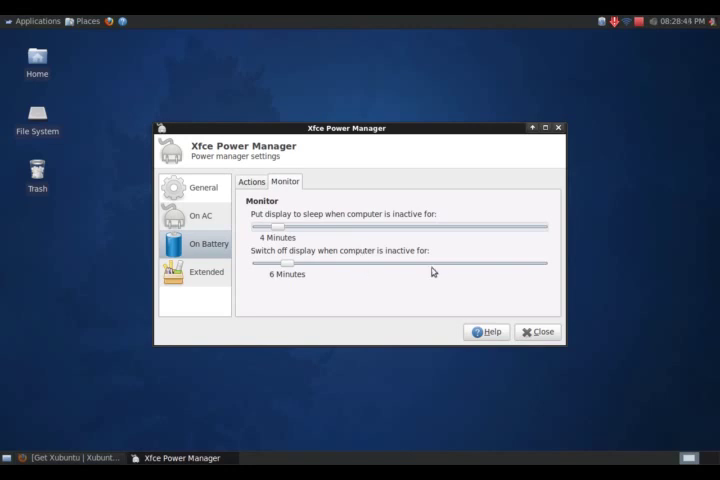
pyautogui.moveTo(285, 268)
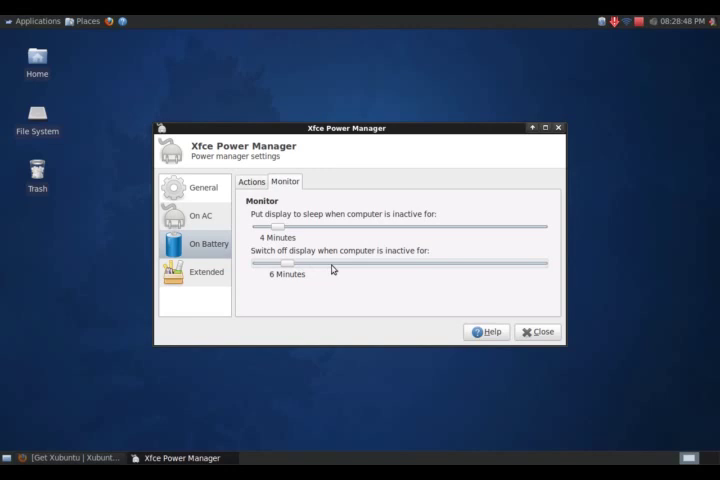
pyautogui.moveTo(285, 263); pyautogui.dragTo(338, 263)
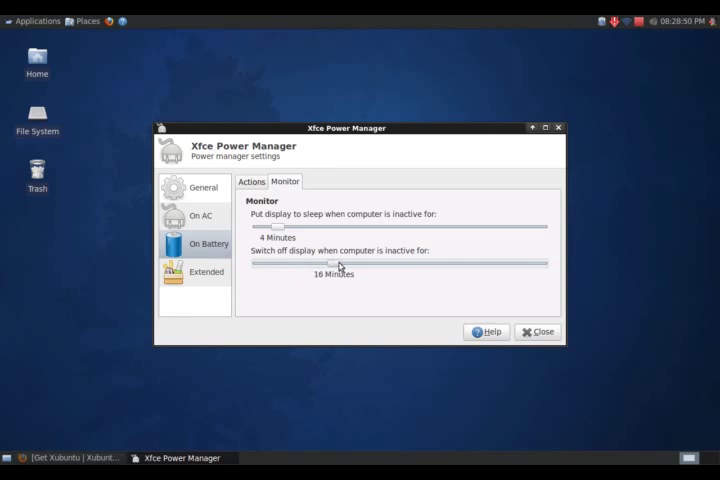
pyautogui.moveTo(333, 263); pyautogui.dragTo(368, 263)
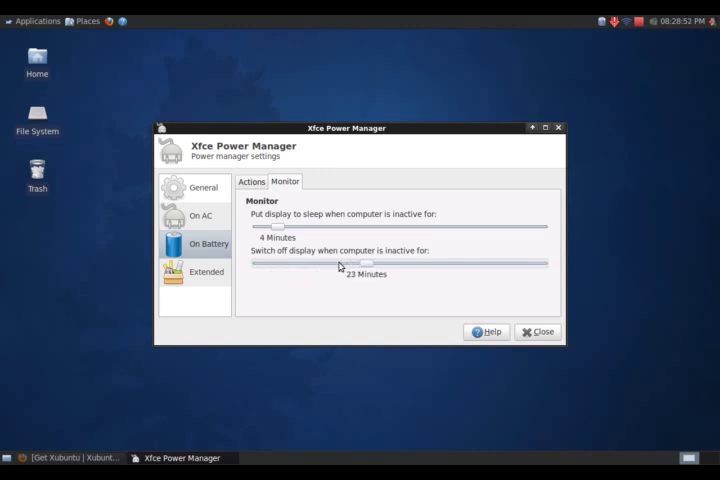
pyautogui.moveTo(367, 263); pyautogui.dragTo(375, 263)
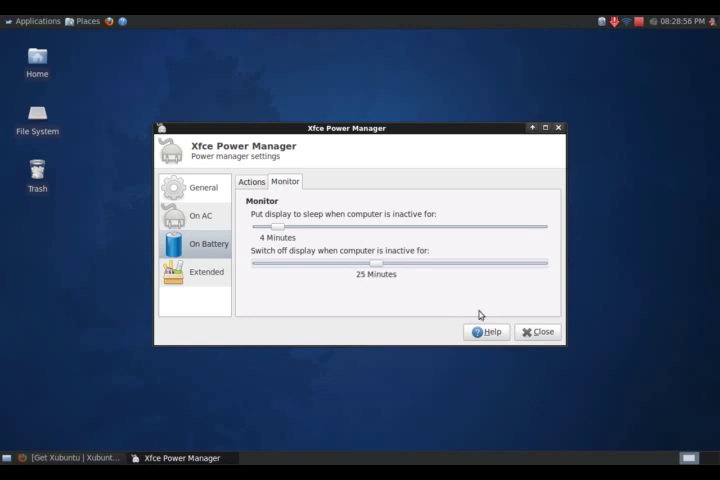
pyautogui.click(537, 331)
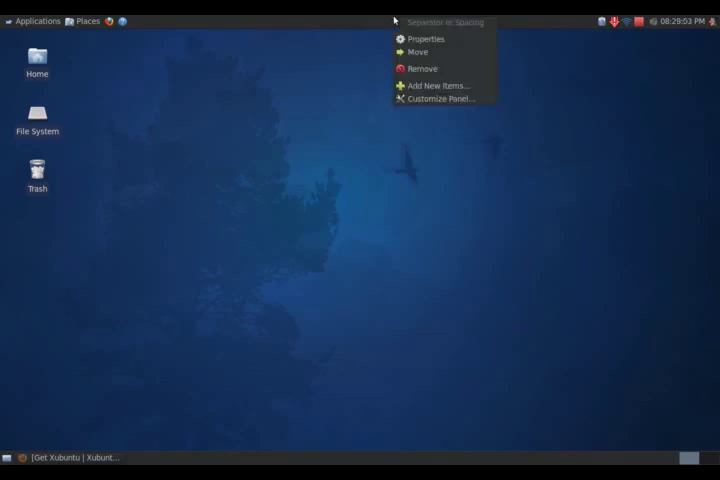
pyautogui.click(427, 39)
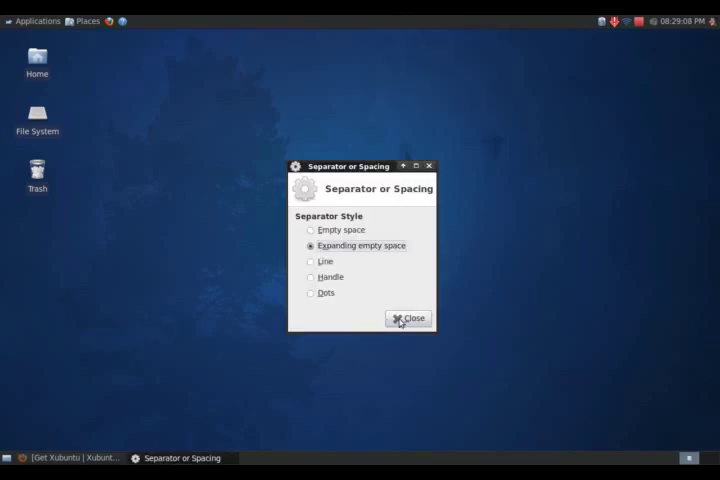
pyautogui.click(407, 318)
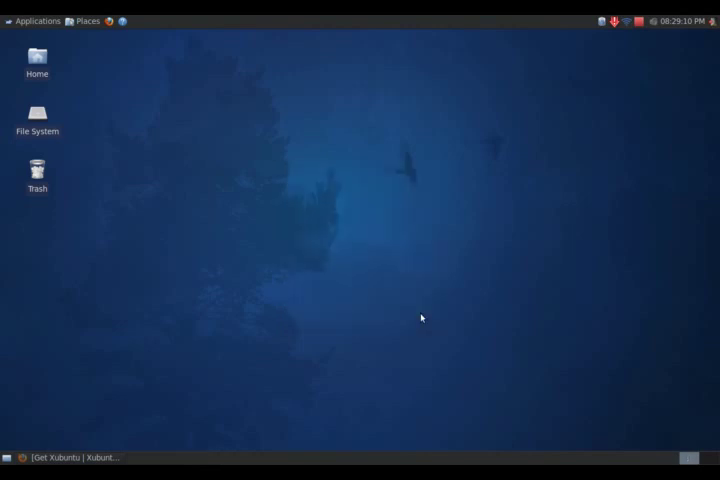
pyautogui.rightClick(427, 18)
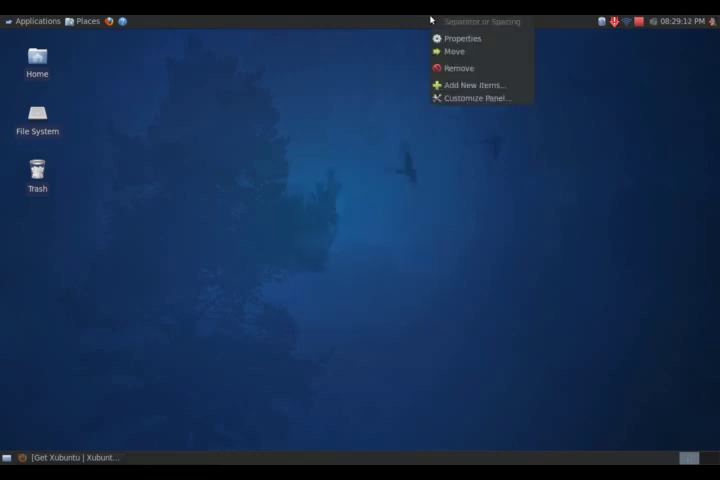
pyautogui.click(471, 86)
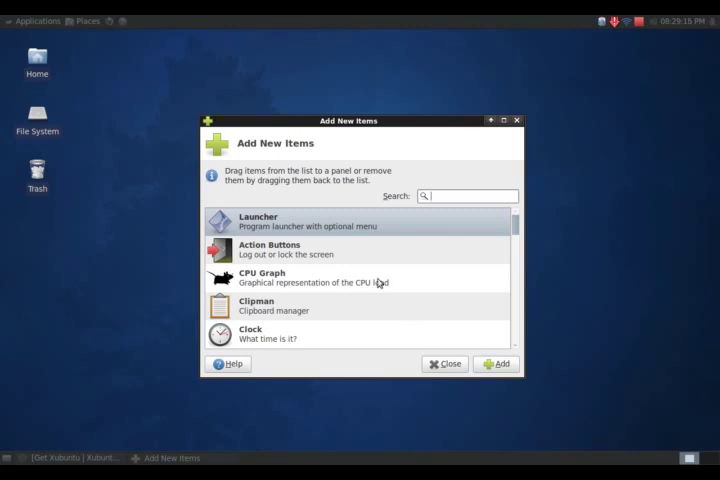
pyautogui.moveTo(323, 262)
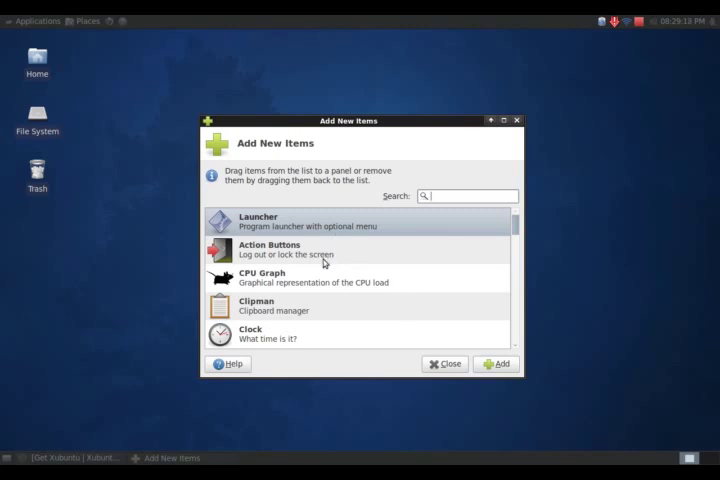
pyautogui.scroll(-3)
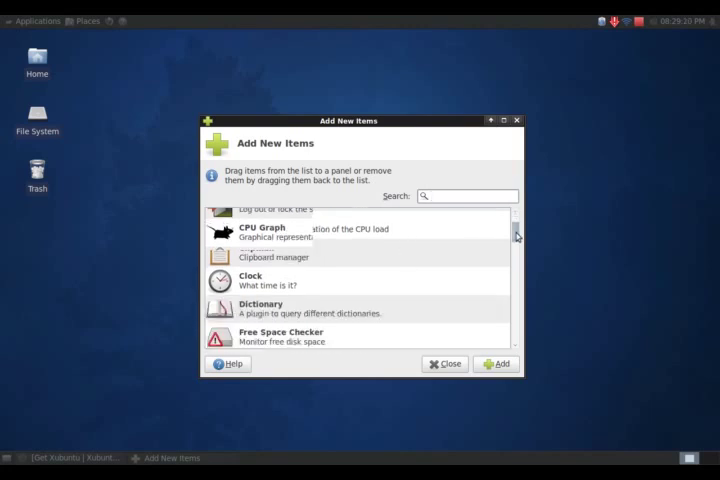
pyautogui.scroll(-3)
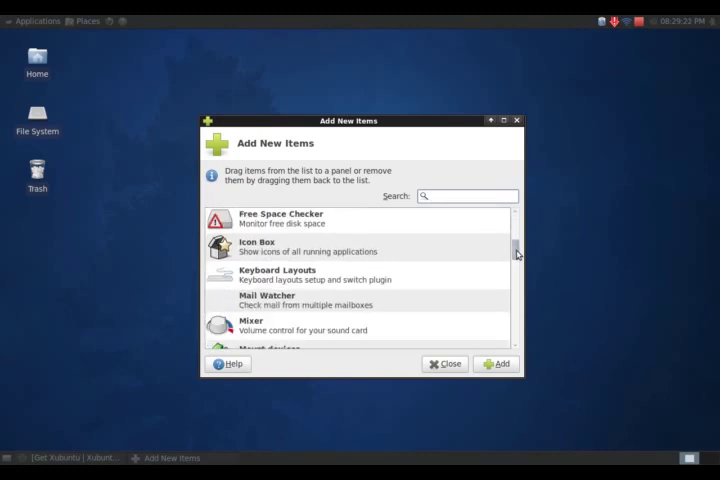
pyautogui.scroll(-3)
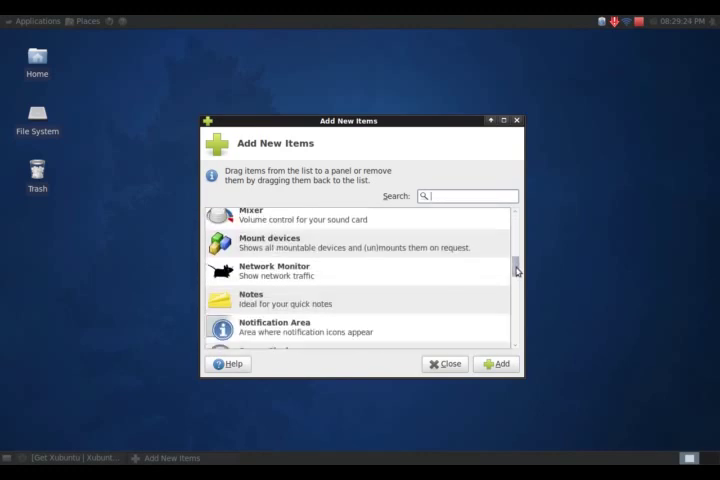
pyautogui.scroll(-3)
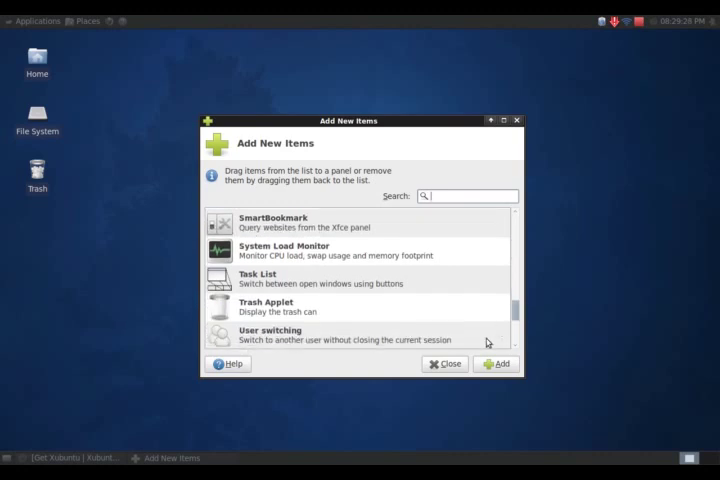
pyautogui.click(444, 364)
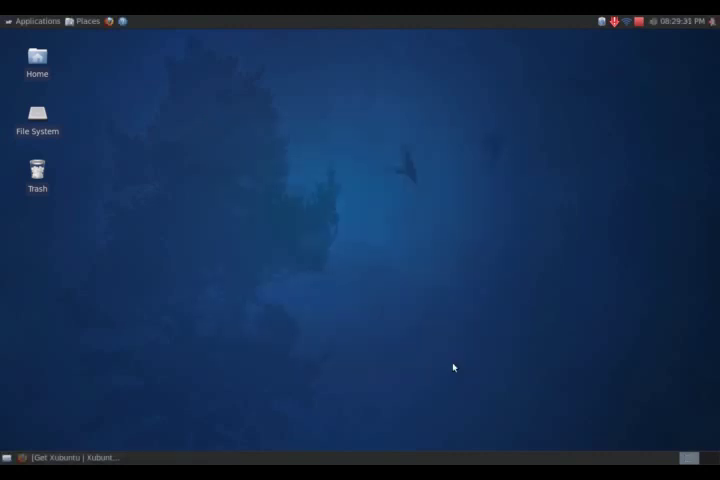